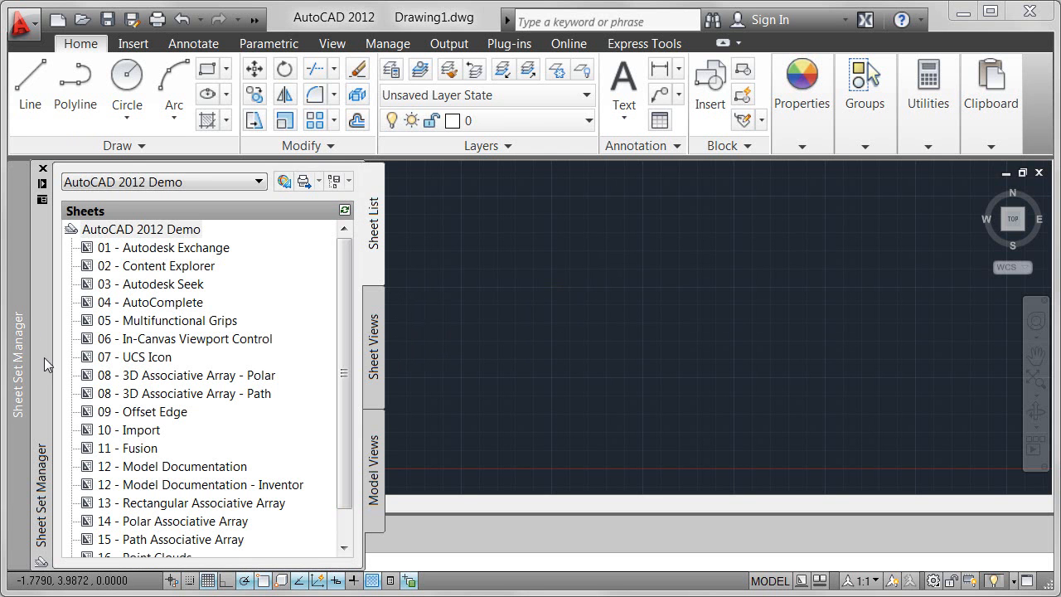
Step: Open the '14 - Polar Associative Array' sheet showing the round counter and chair
double_click(173, 521)
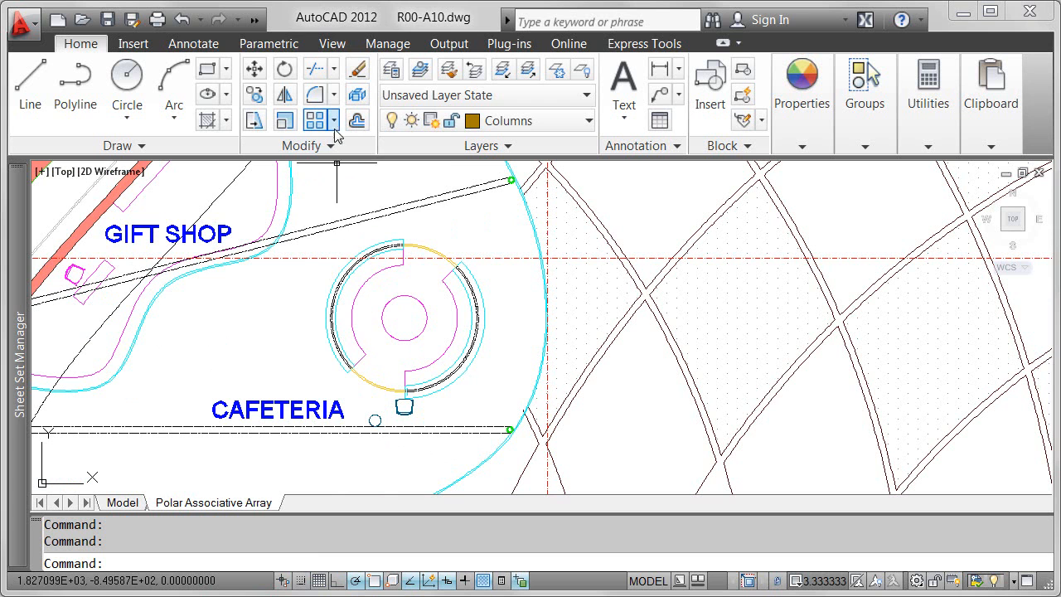
Step: Start a polar array of the chair centered on the round counter's center
click(315, 119)
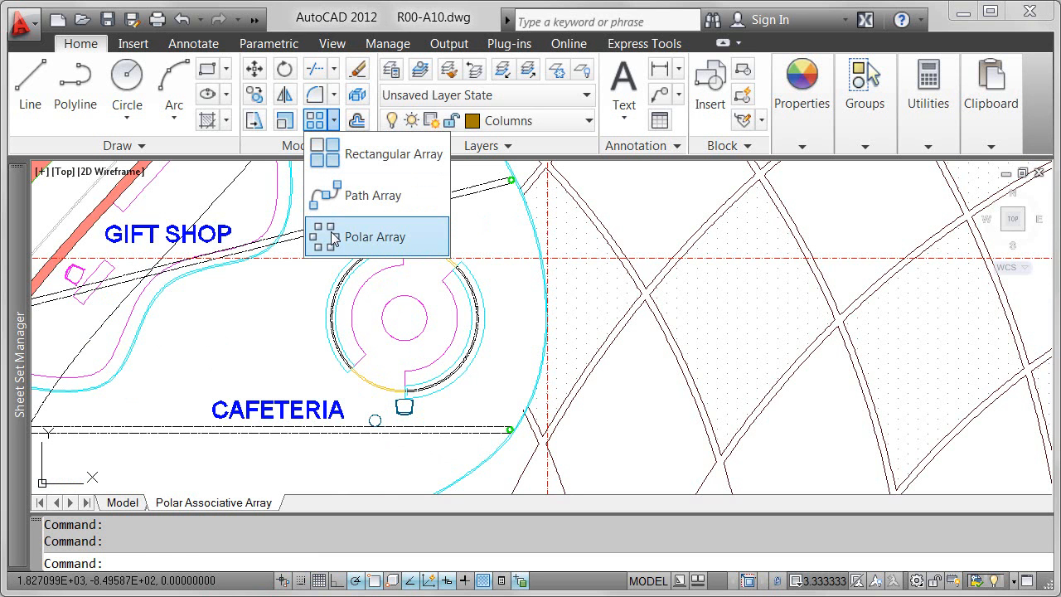
click(374, 235)
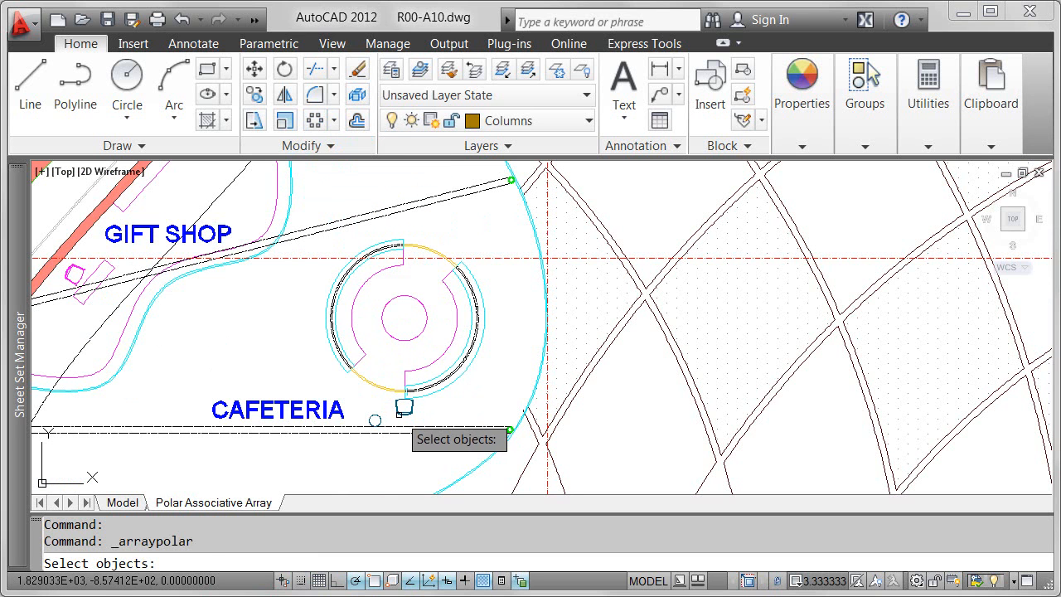
key(Return)
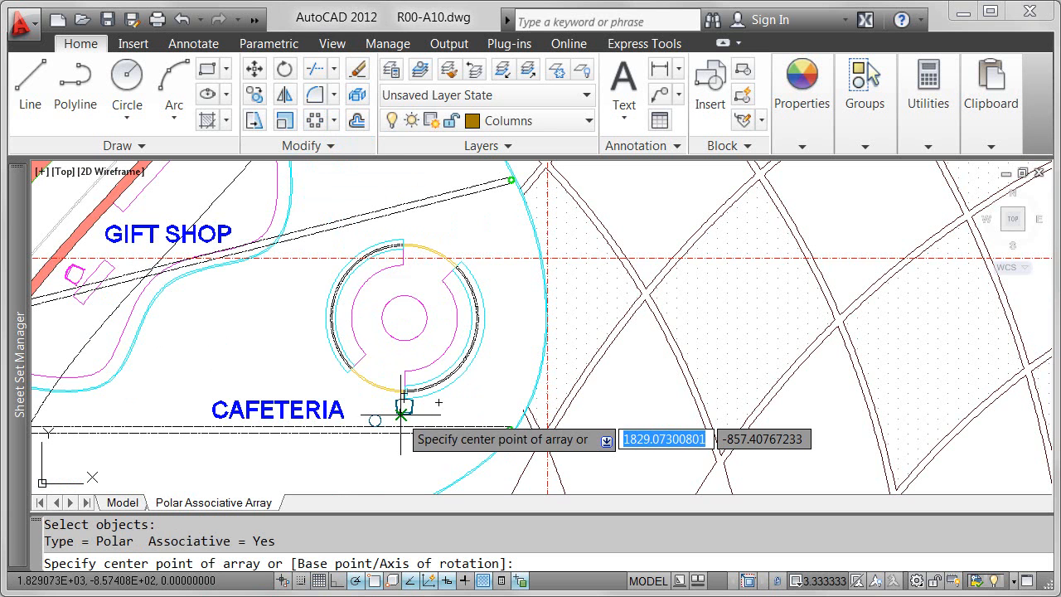
mouse_move(404, 318)
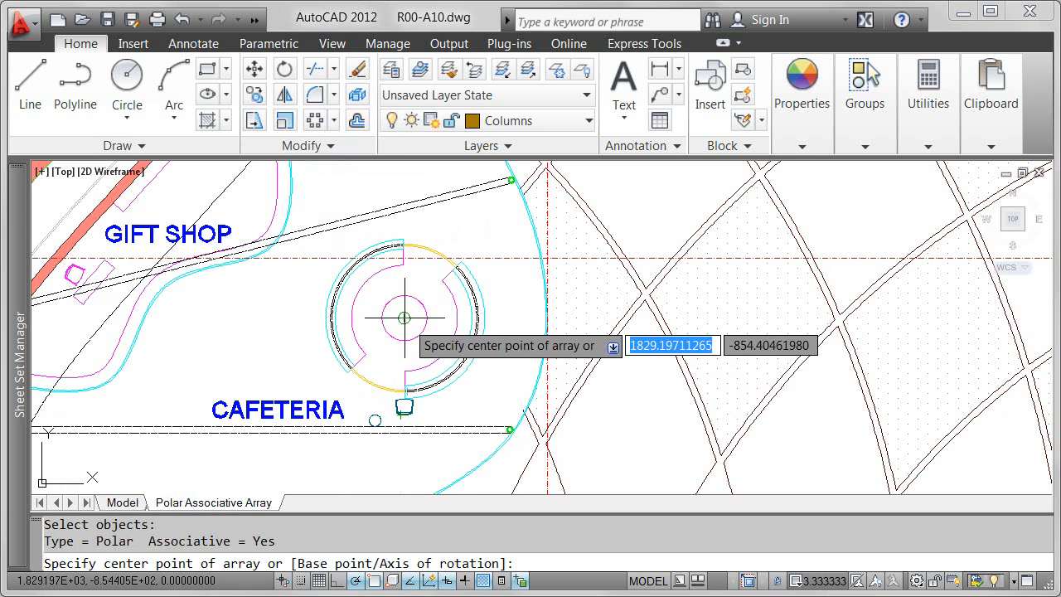
click(405, 318)
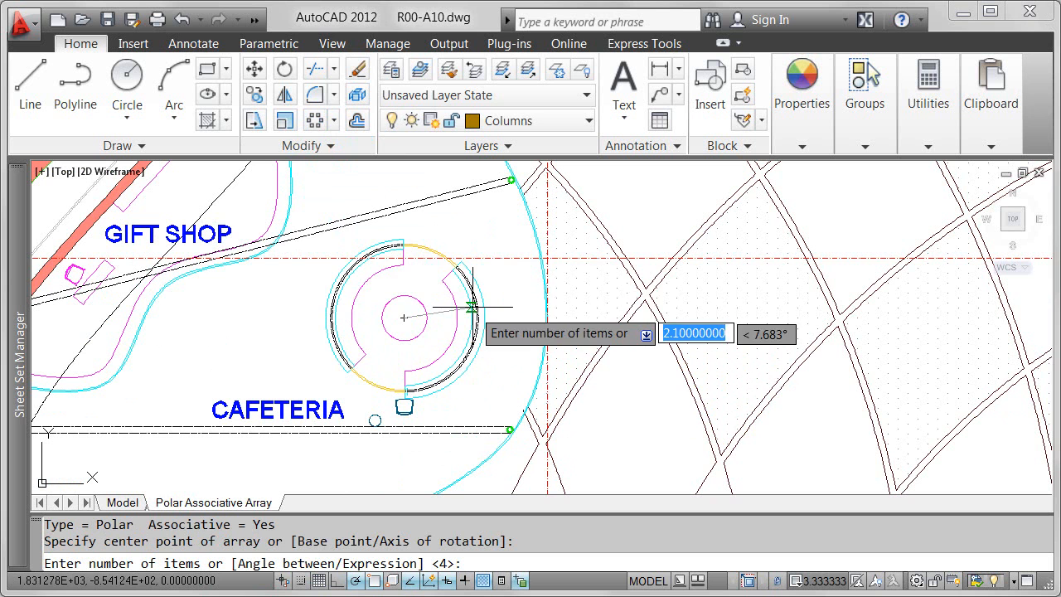
mouse_move(309, 257)
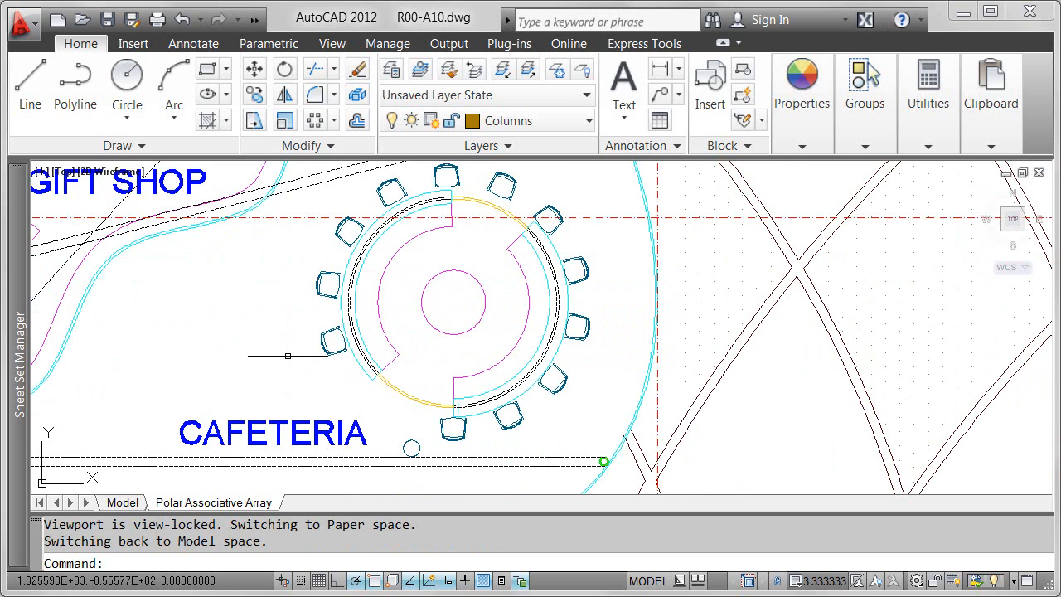
Step: Set the chair array's item count to 24 so chairs circle the whole counter
click(454, 302)
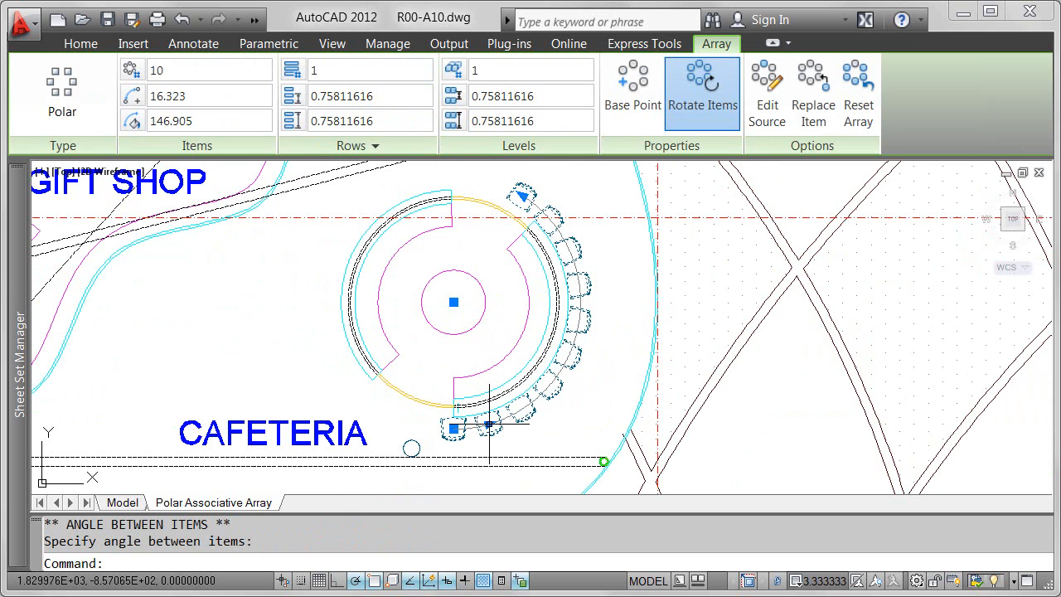
triple_click(156, 69)
text(24)
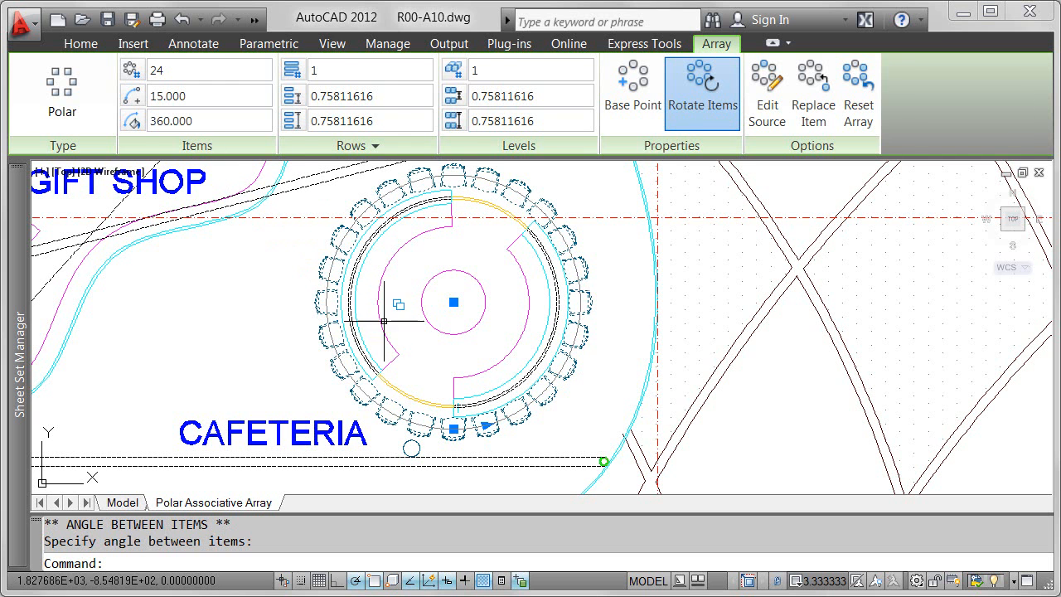
key(Escape)
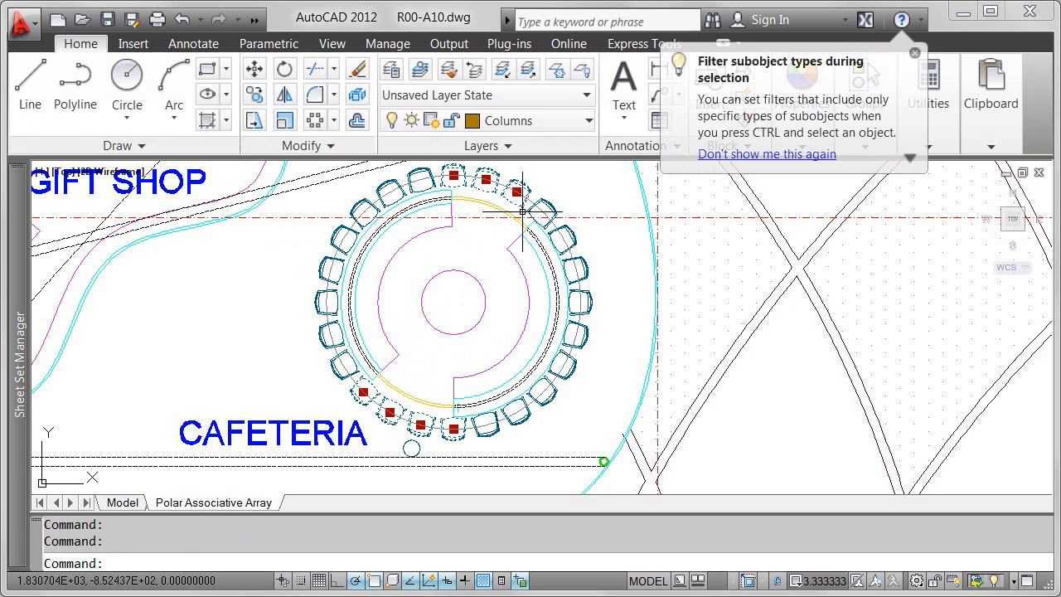
Step: Erase eight individually picked chairs from the array
right_click(522, 212)
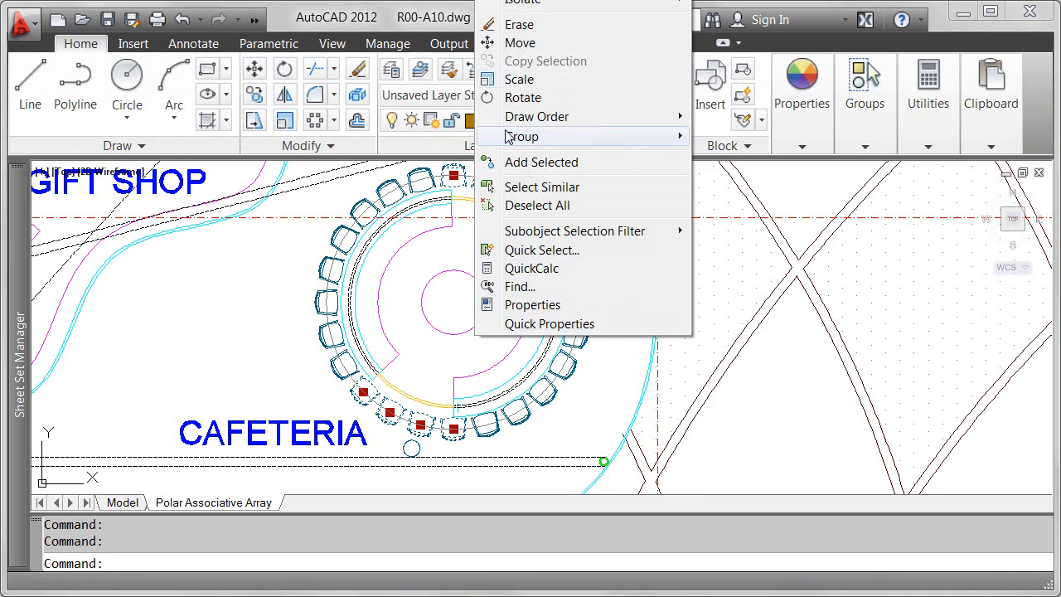
click(519, 25)
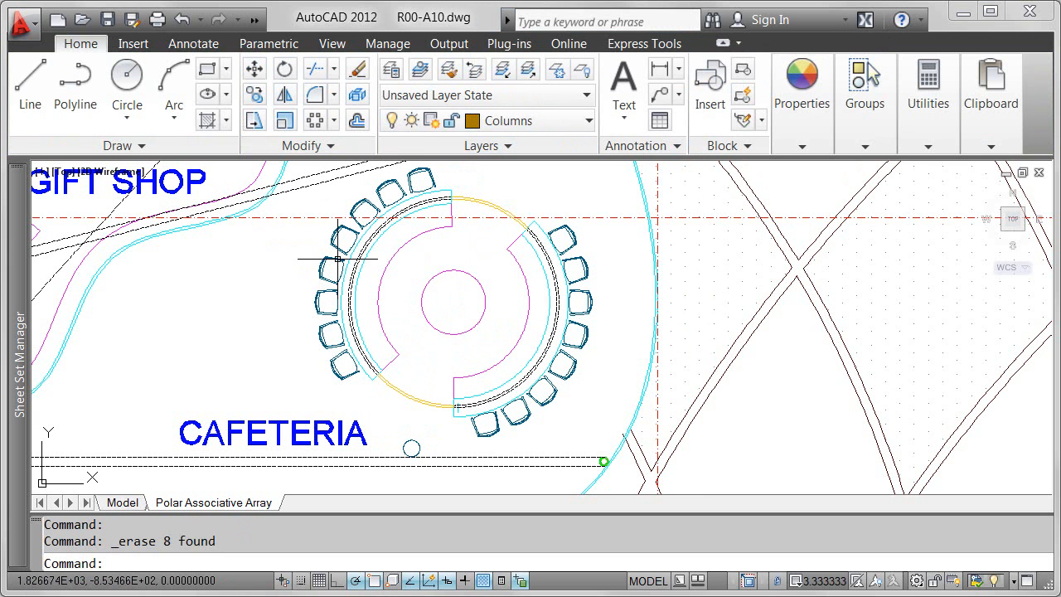
right_click(332, 268)
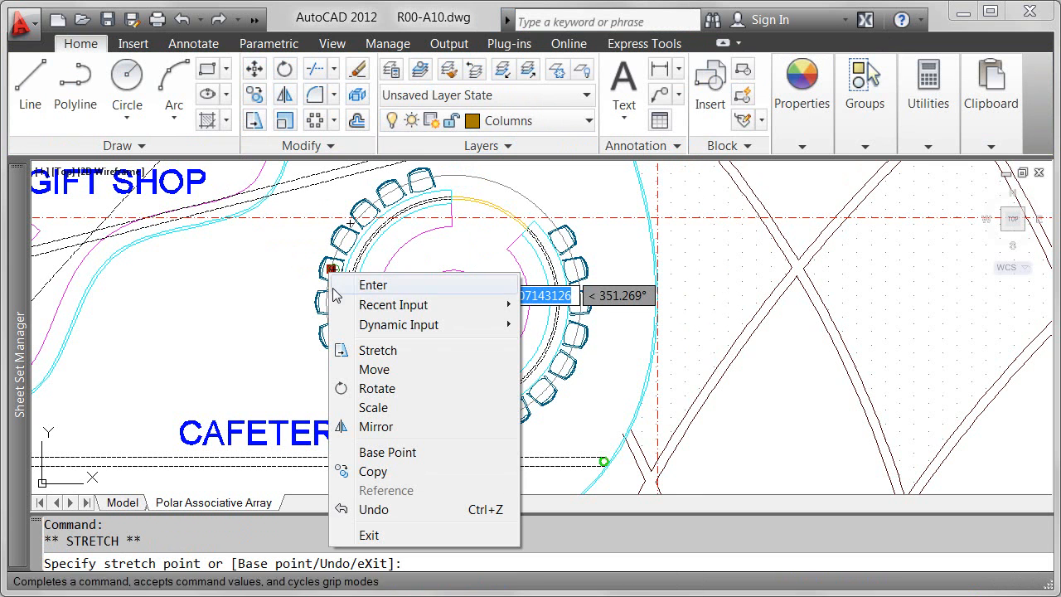
click(378, 388)
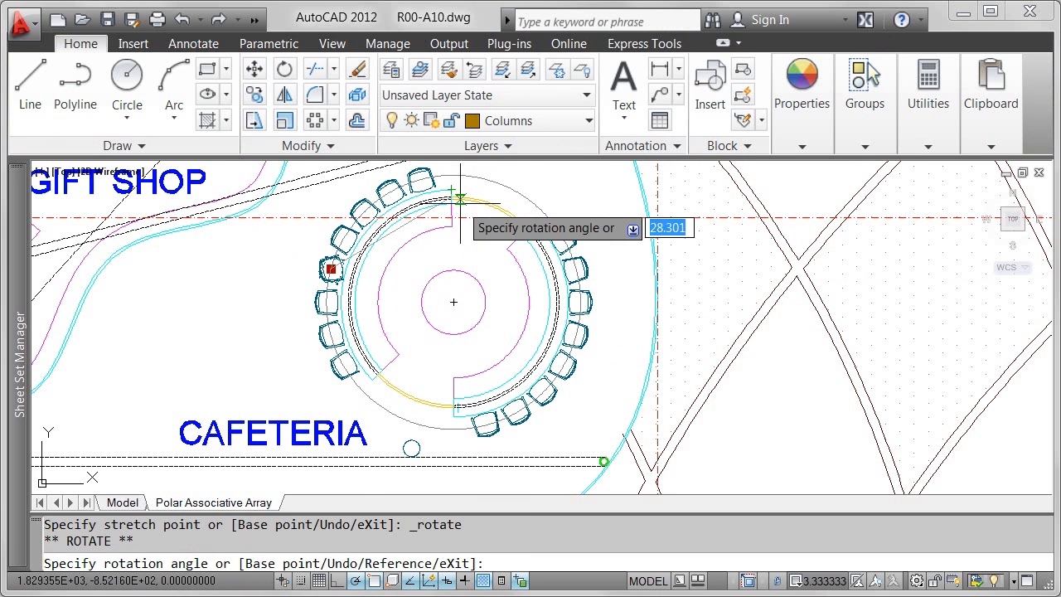
key(Escape)
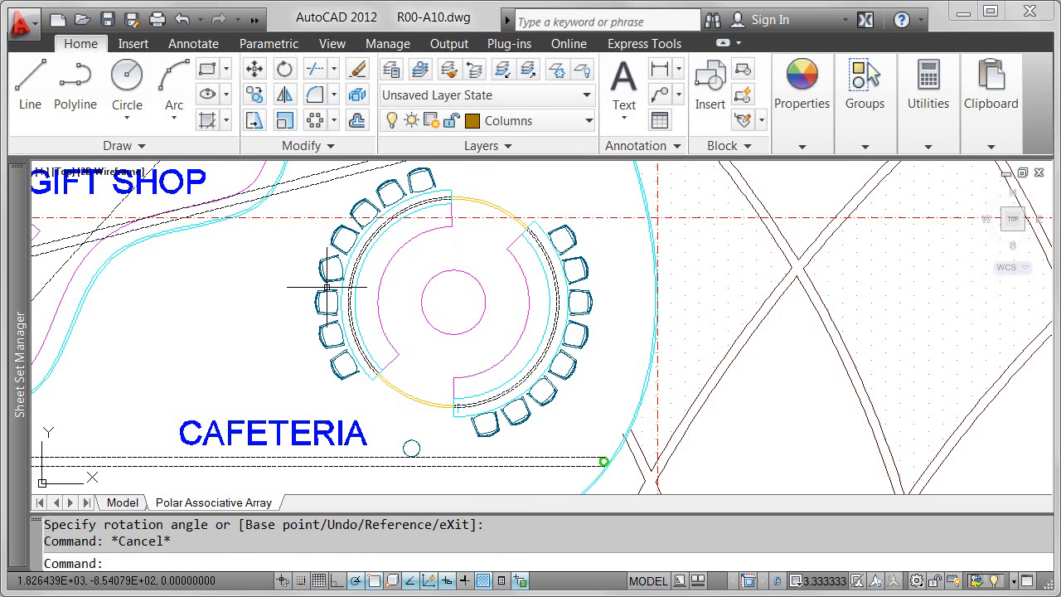
click(325, 302)
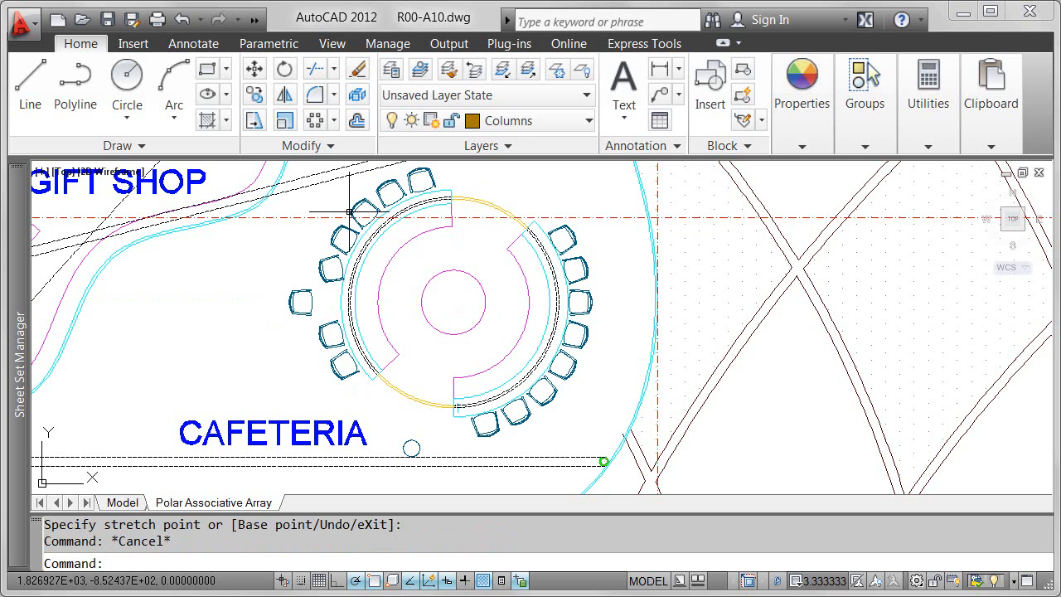
right_click(363, 214)
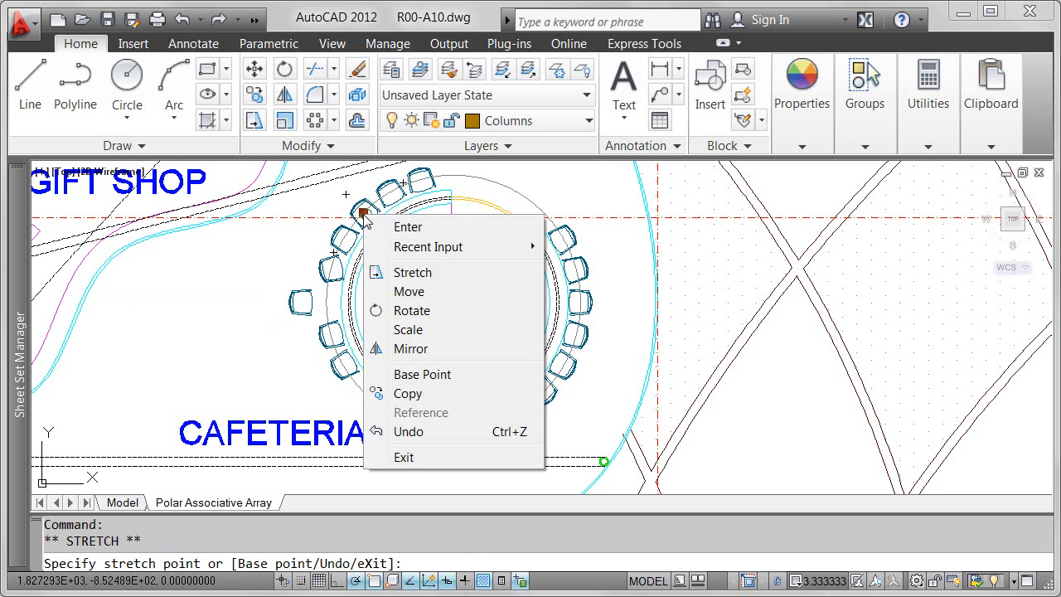
click(408, 328)
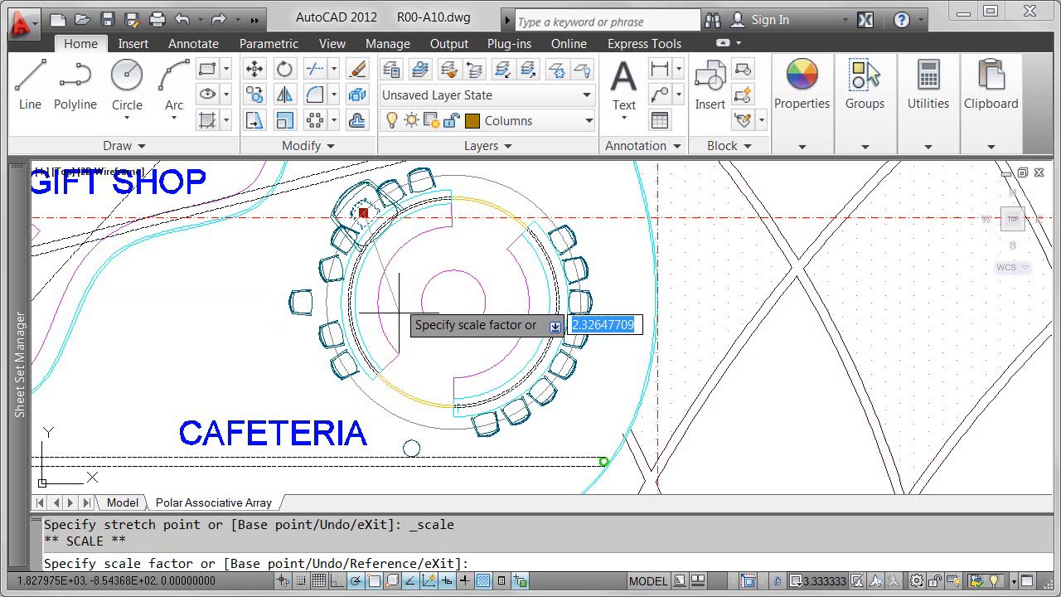
key(Escape)
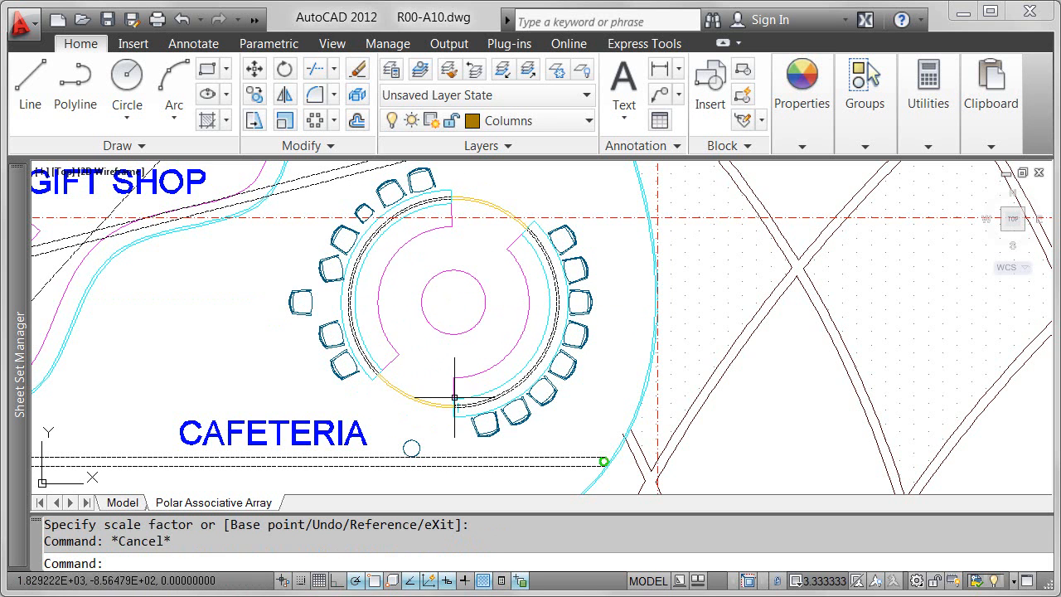
click(454, 302)
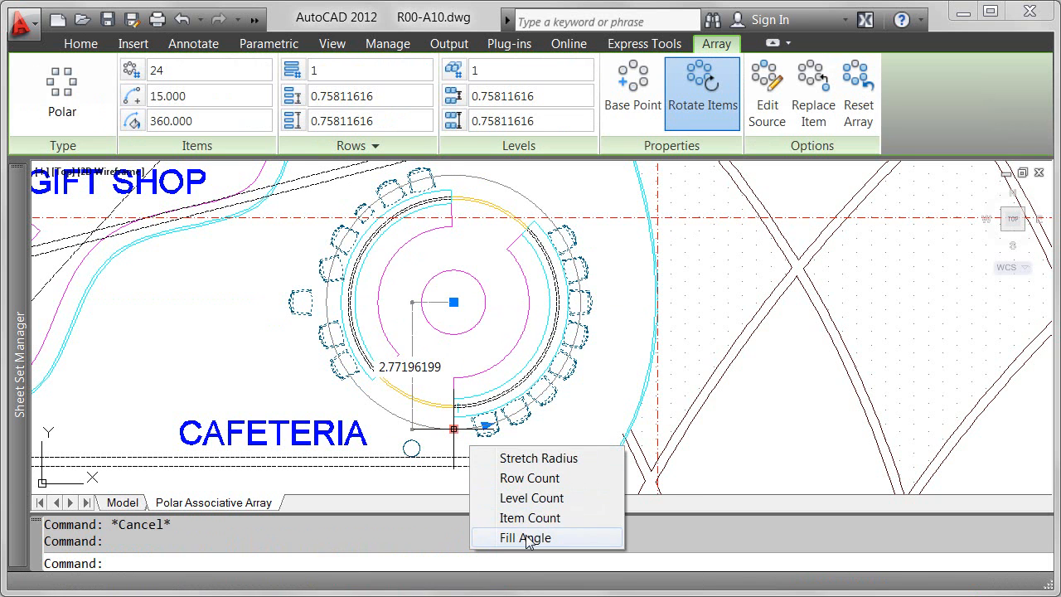
click(524, 537)
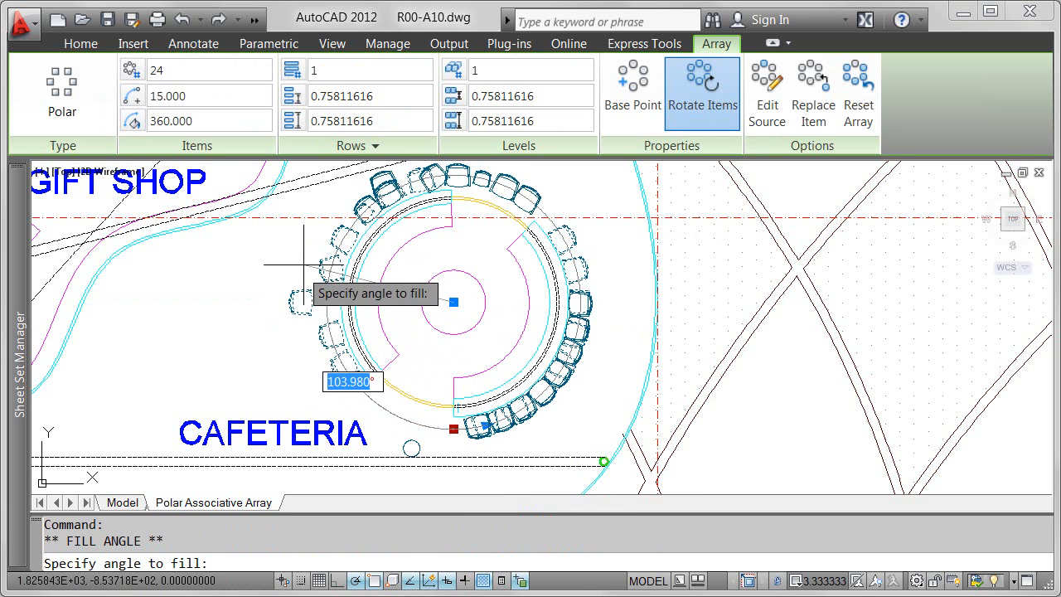
key(Escape)
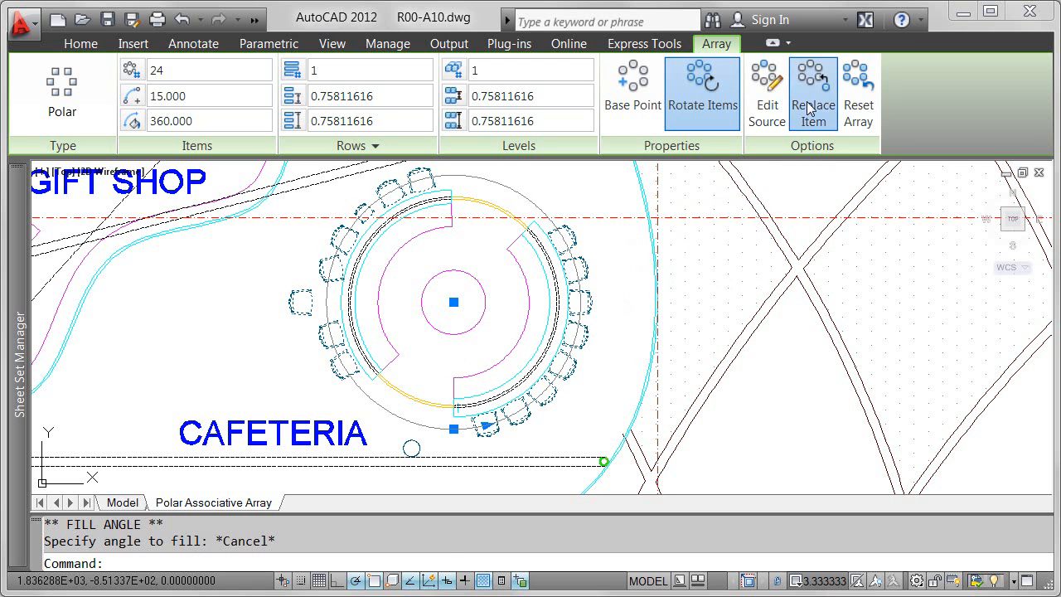
Step: Replace seven array chairs with the round stool, using the stool's center as base point
click(813, 91)
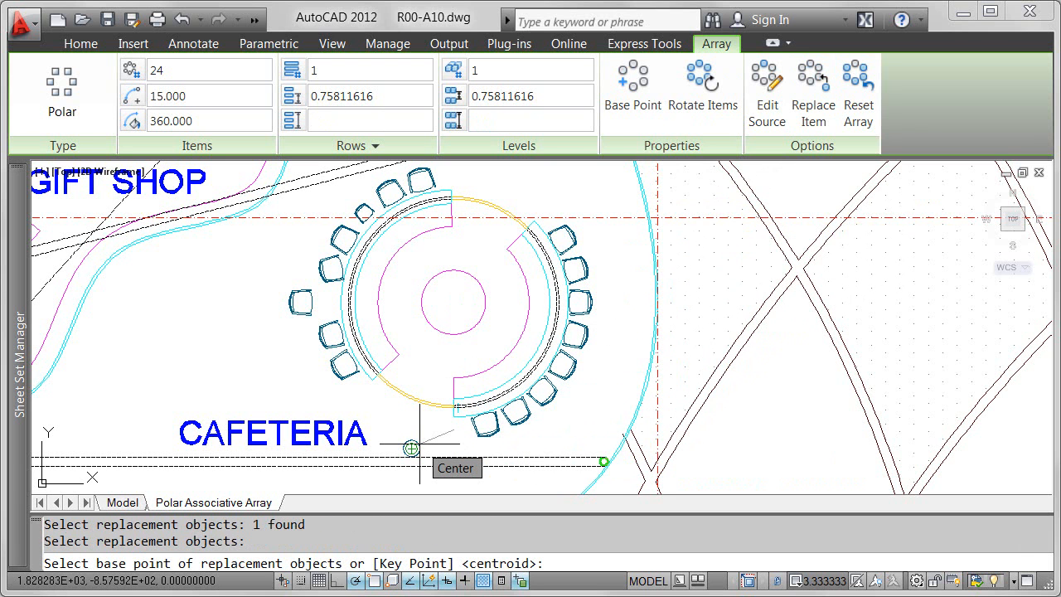
click(409, 447)
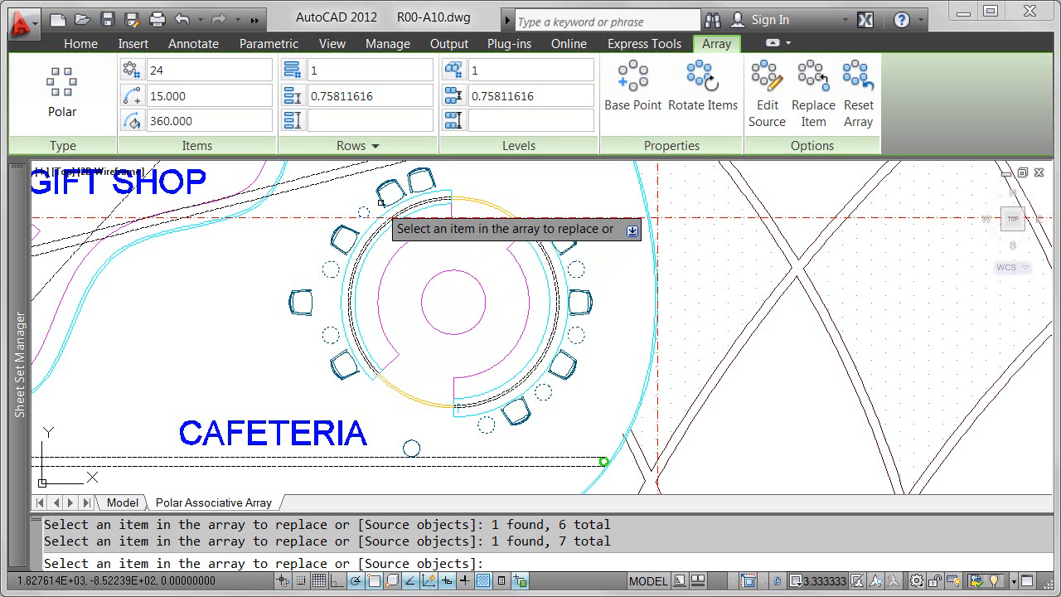
click(417, 181)
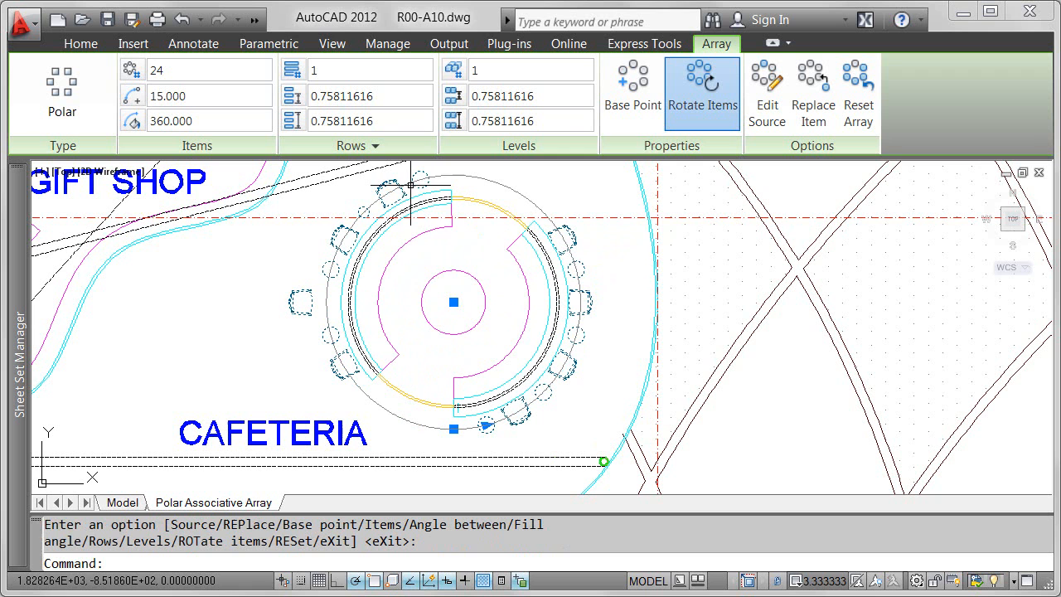
mouse_move(456, 252)
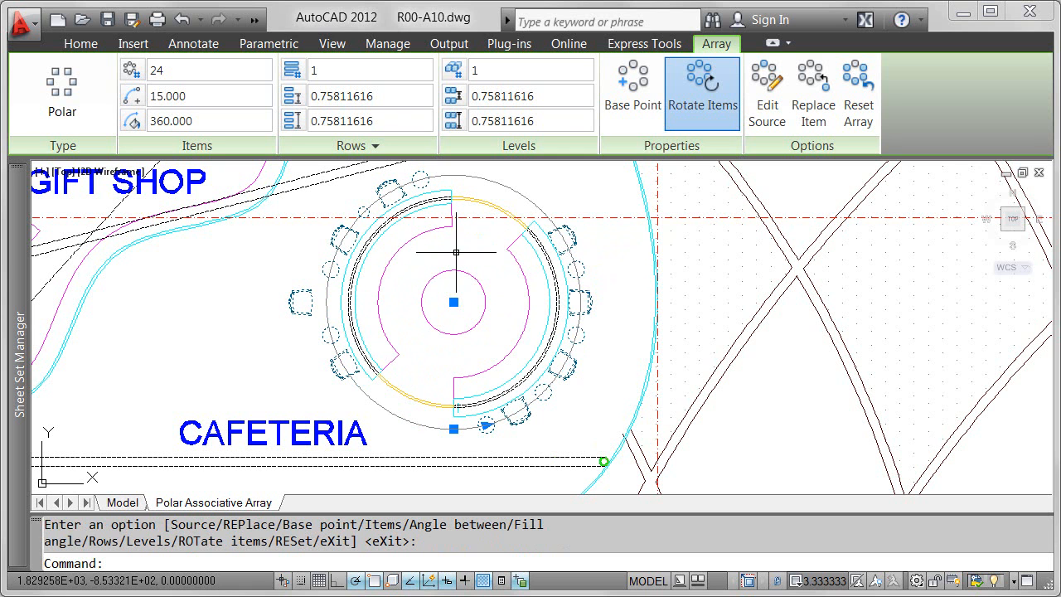
mouse_move(481, 384)
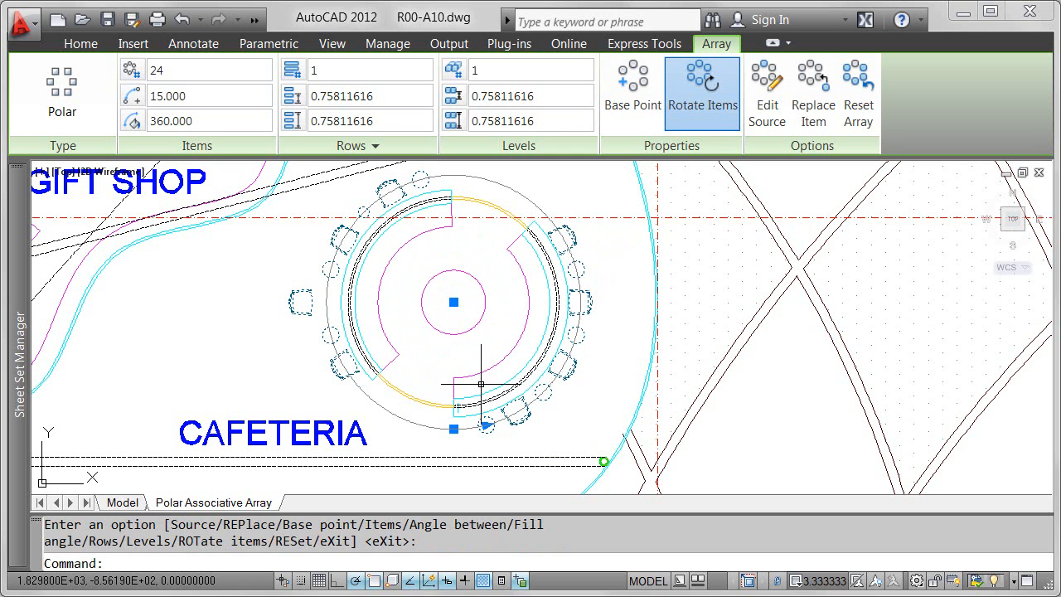
mouse_move(623, 226)
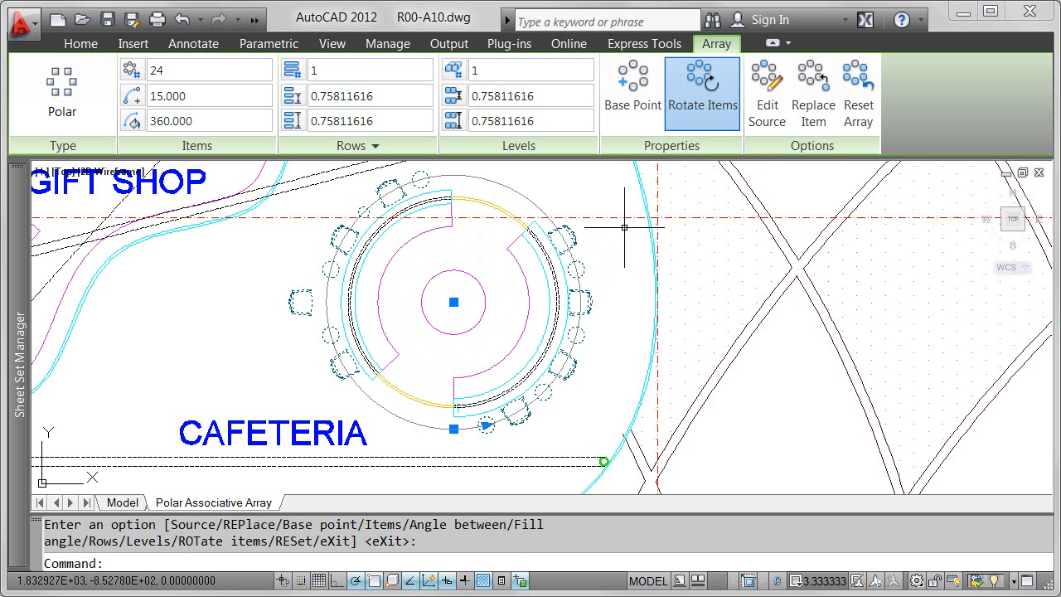
Step: Reset the array to its original 24 identical chairs, undoing erasures and replacements
click(858, 91)
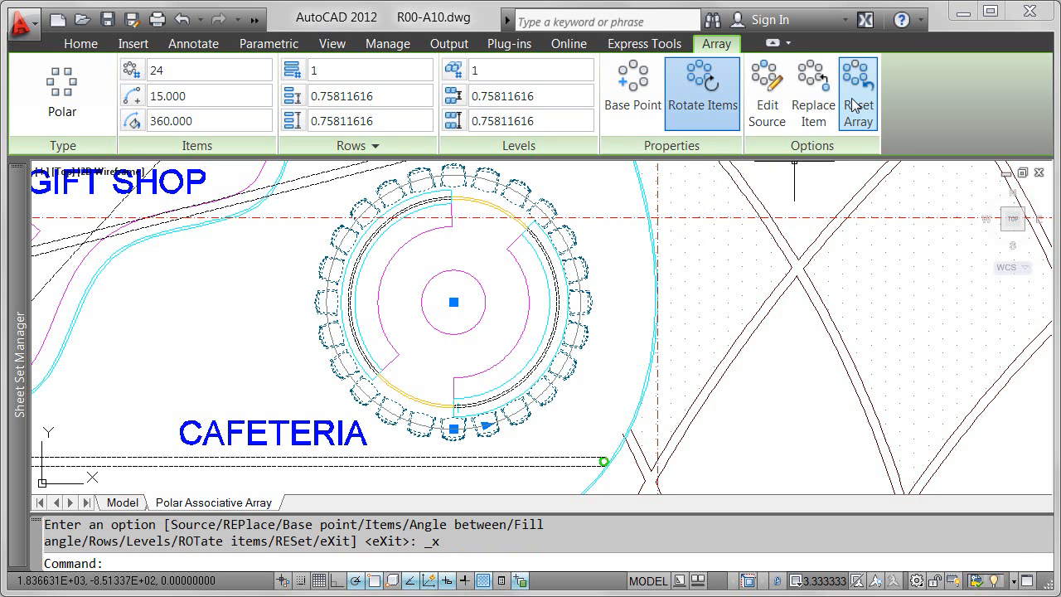